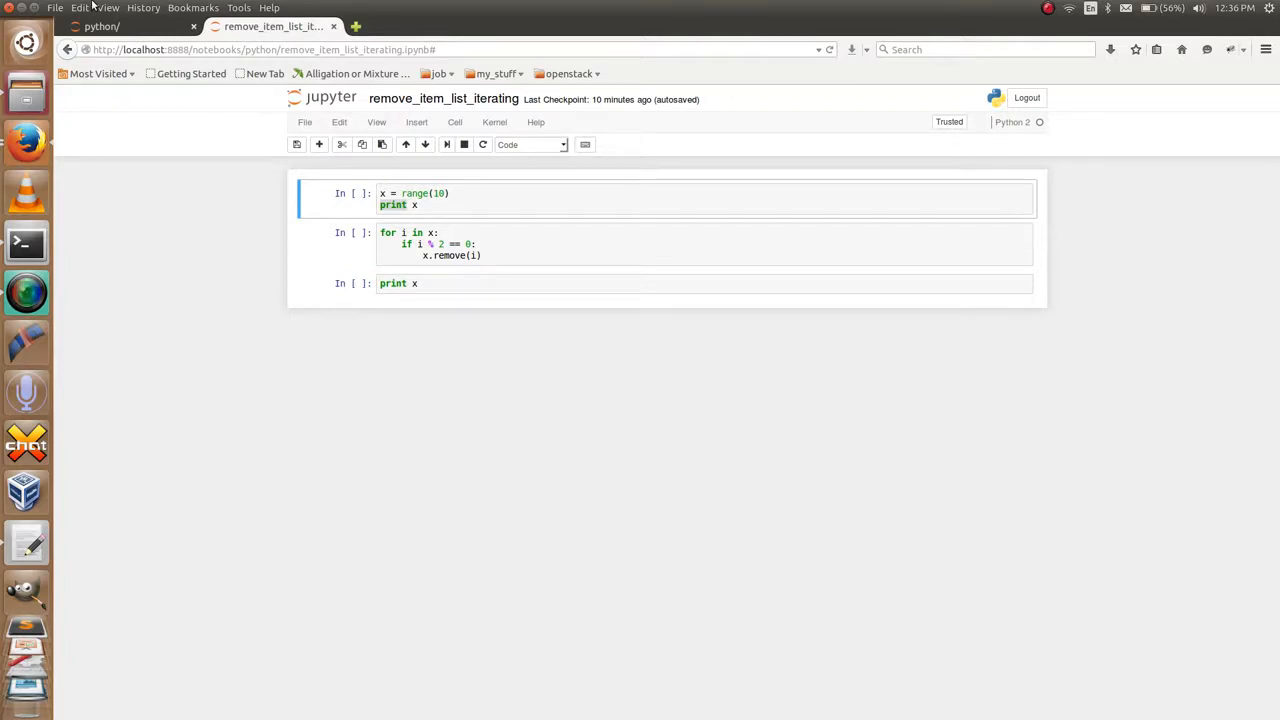
{"action": "mouse_move", "coordinate": [172, 16]}
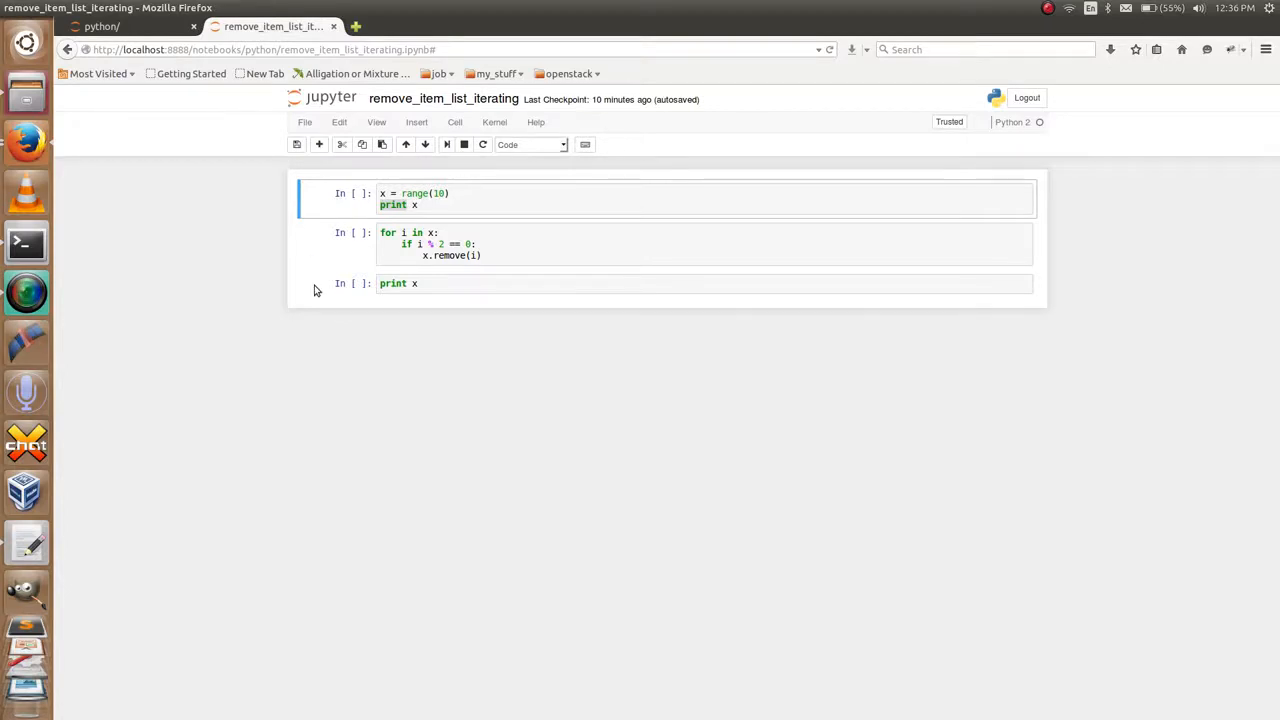
{"action": "mouse_move", "coordinate": [372, 296]}
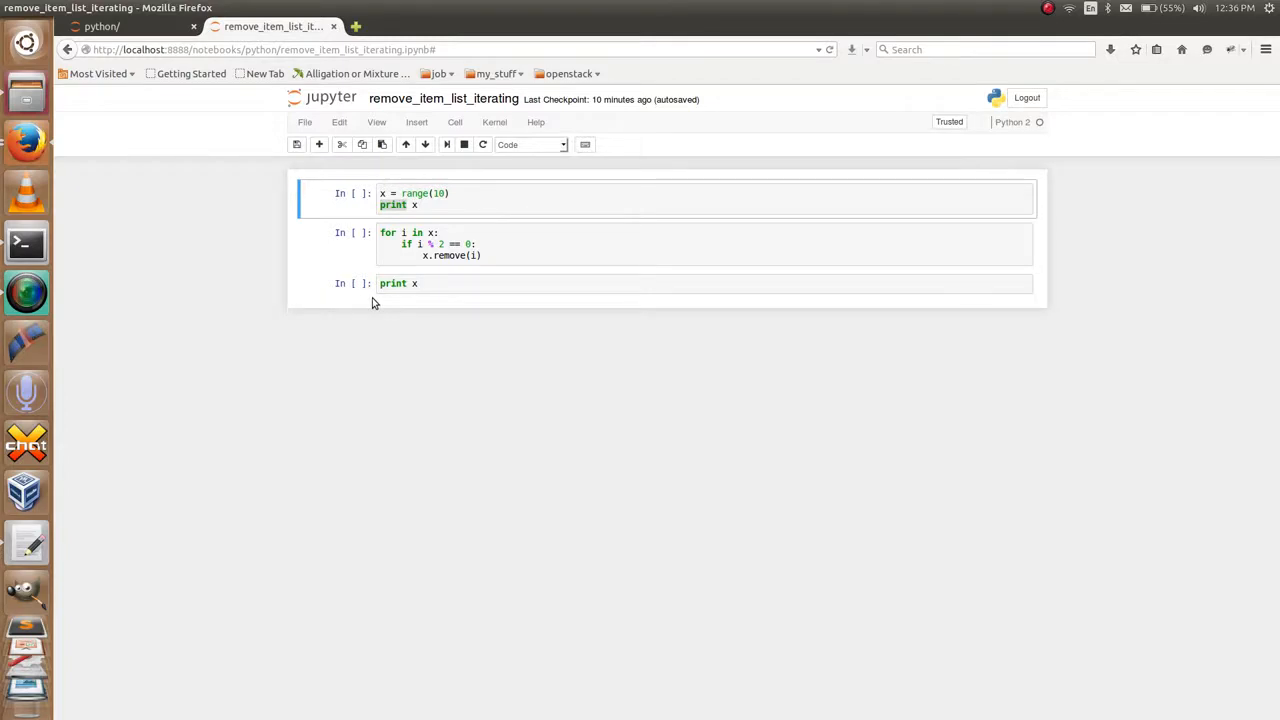
{"action": "mouse_move", "coordinate": [404, 308]}
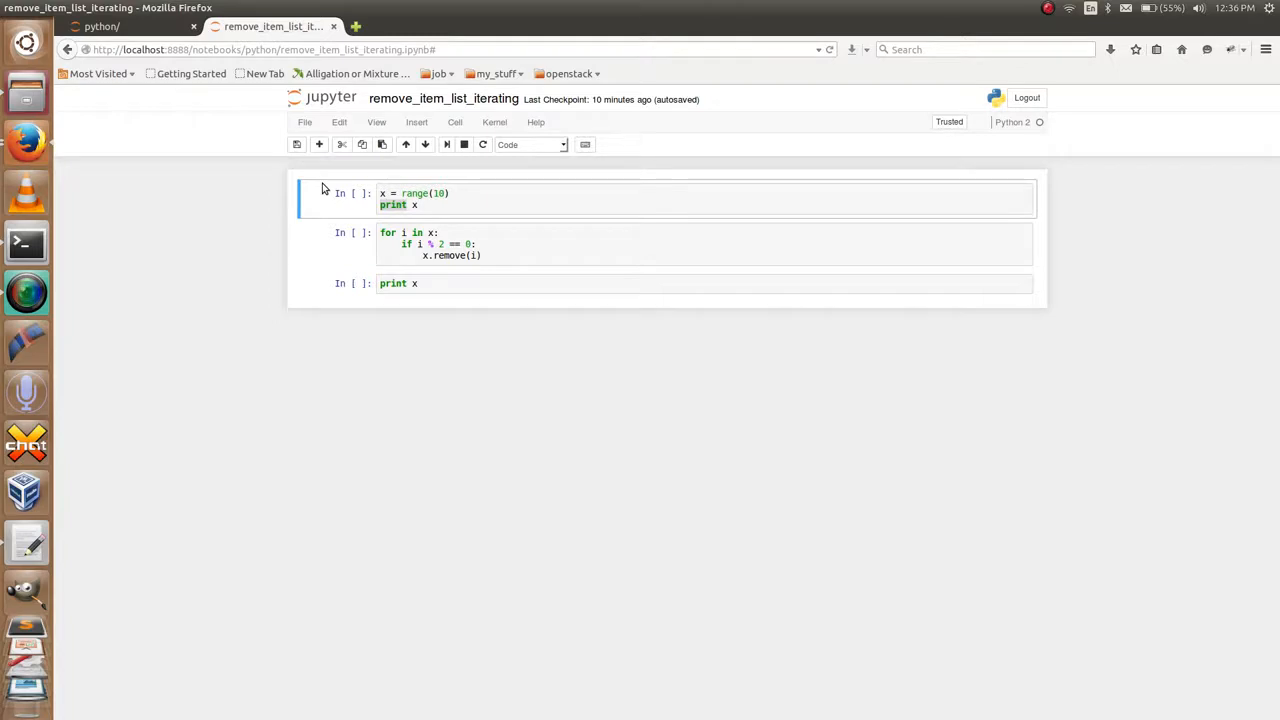
Run the cell that builds x from range(10) and prints 0 through 9.
{"action": "left_click", "coordinate": [412, 204]}
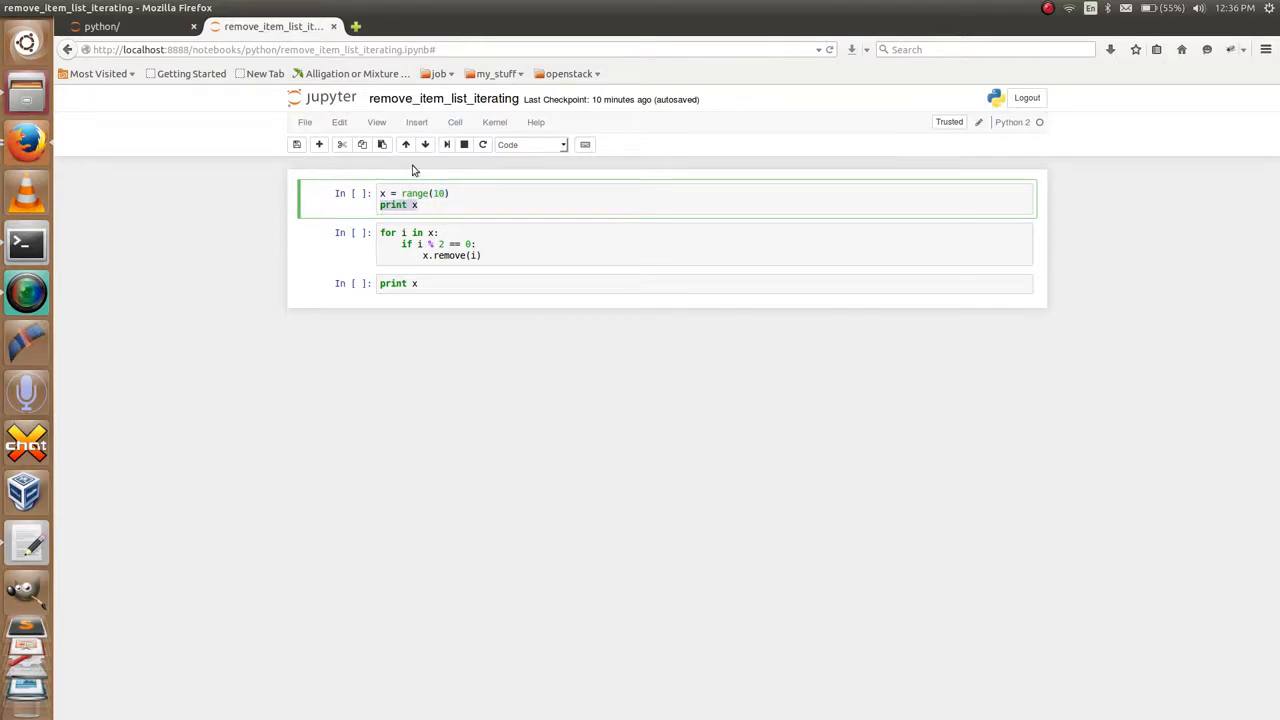
{"action": "left_click", "coordinate": [446, 144]}
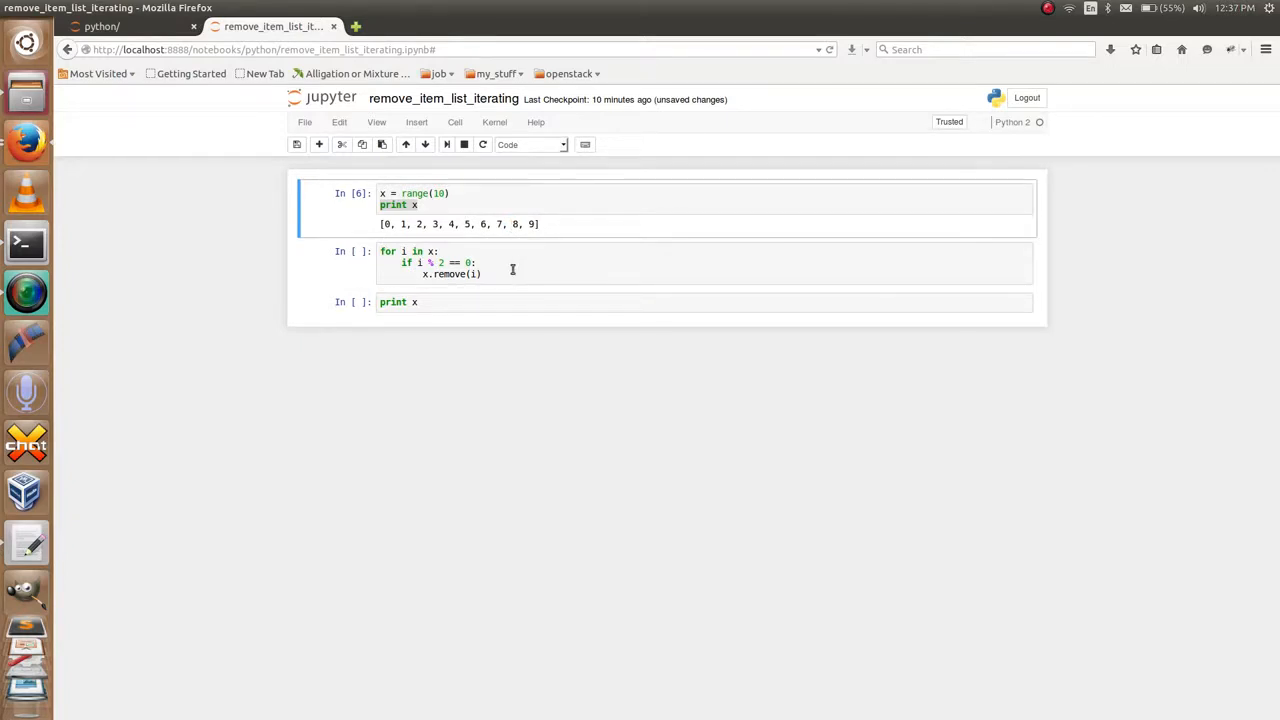
{"action": "mouse_move", "coordinate": [468, 248]}
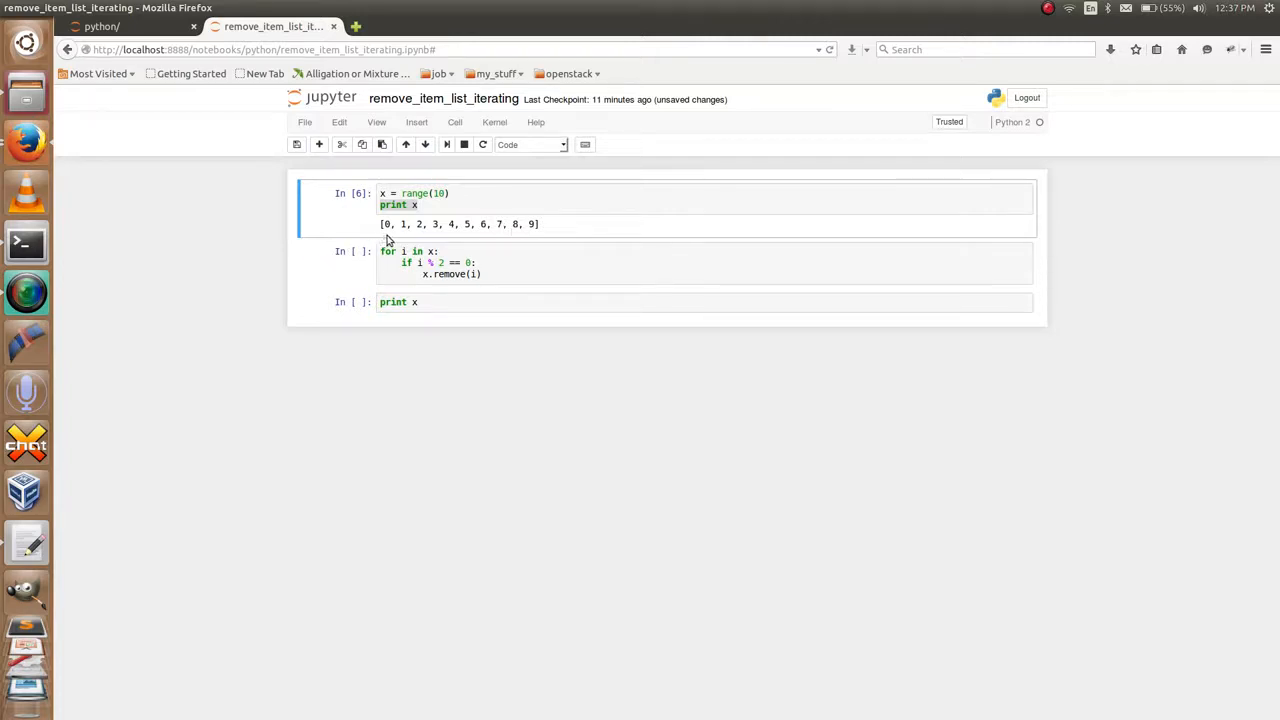
{"action": "mouse_move", "coordinate": [424, 230]}
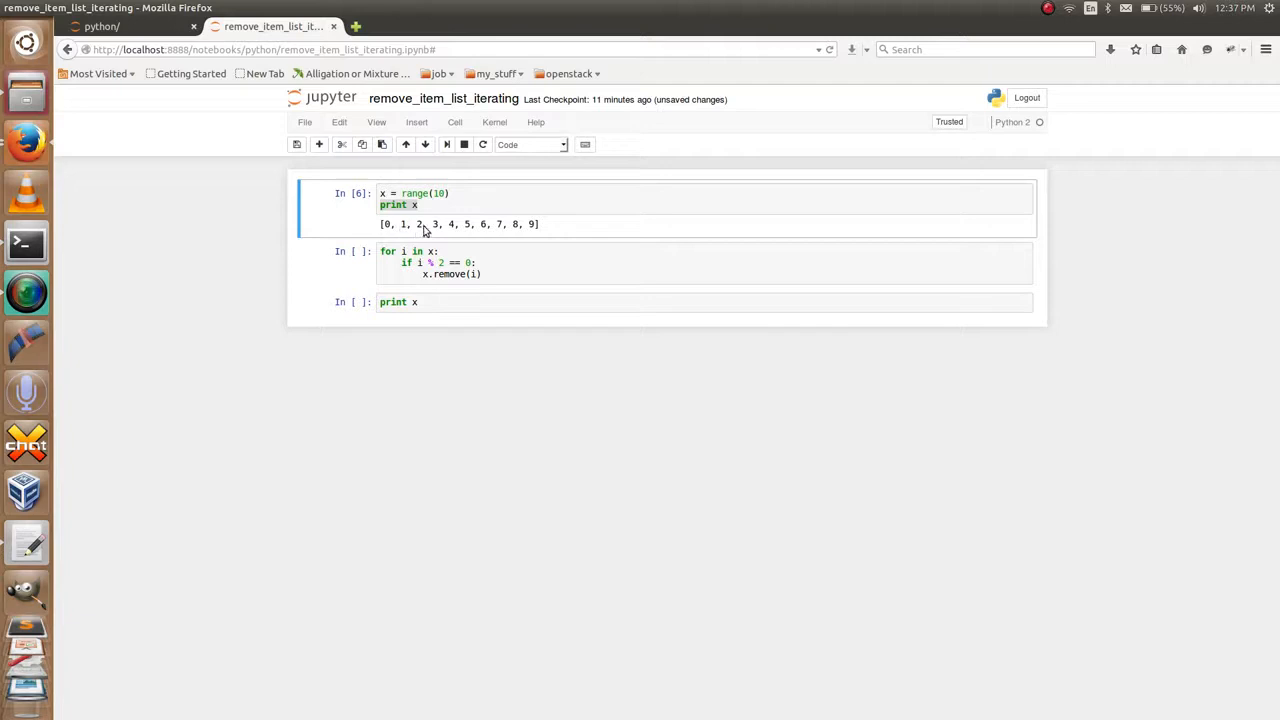
{"action": "mouse_move", "coordinate": [516, 234]}
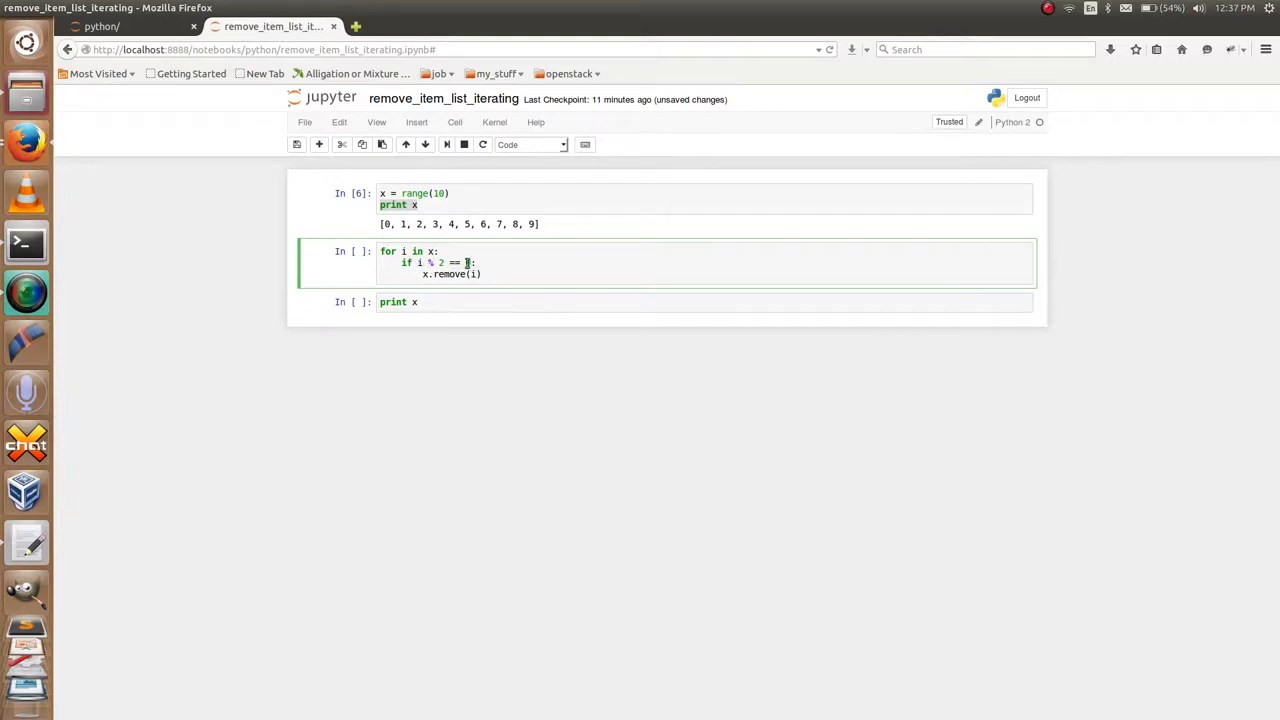
Review the for-loop cell's even-number condition and the value passed to x.remove(i).
{"action": "type", "text": "0"}
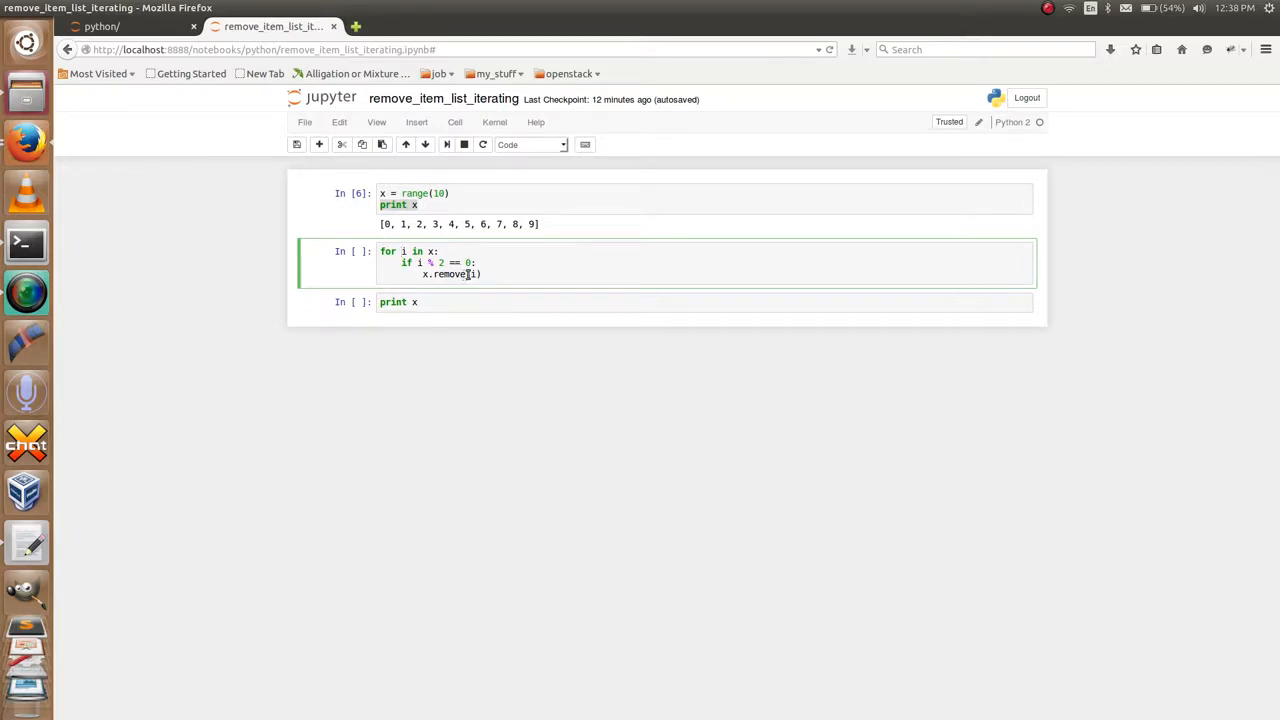
{"action": "double_click", "coordinate": [446, 274]}
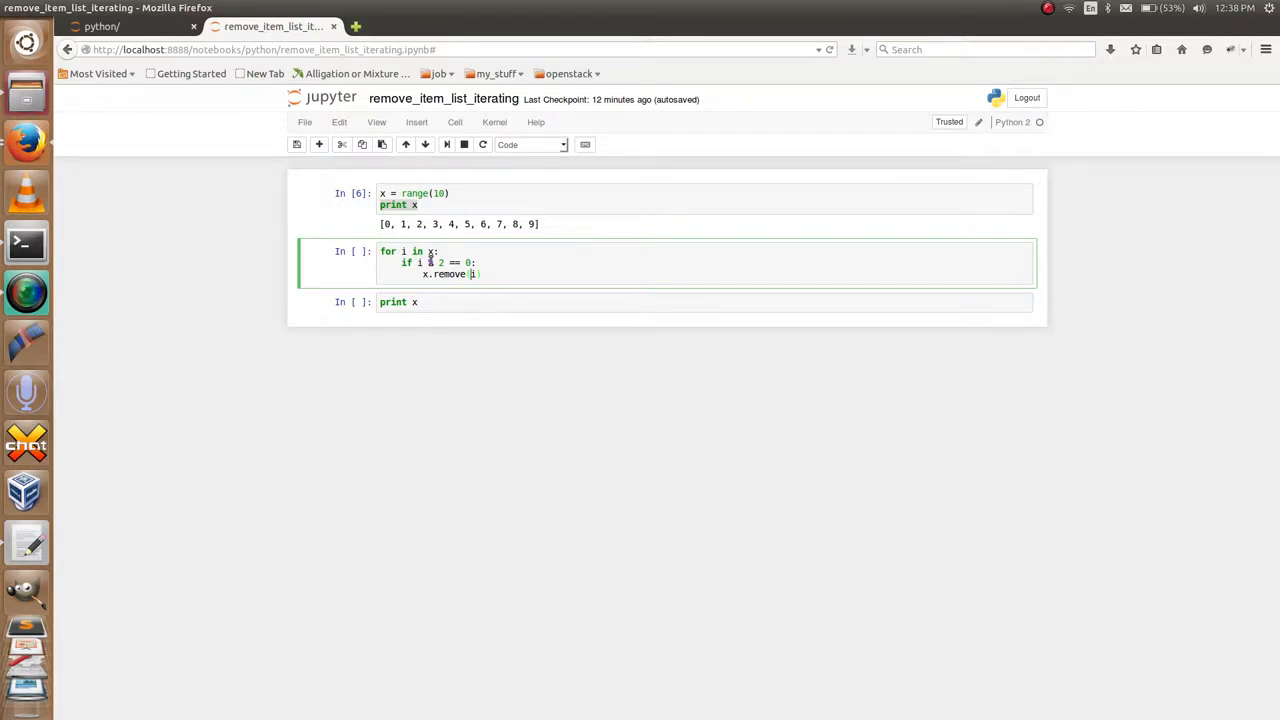
{"action": "mouse_move", "coordinate": [440, 152]}
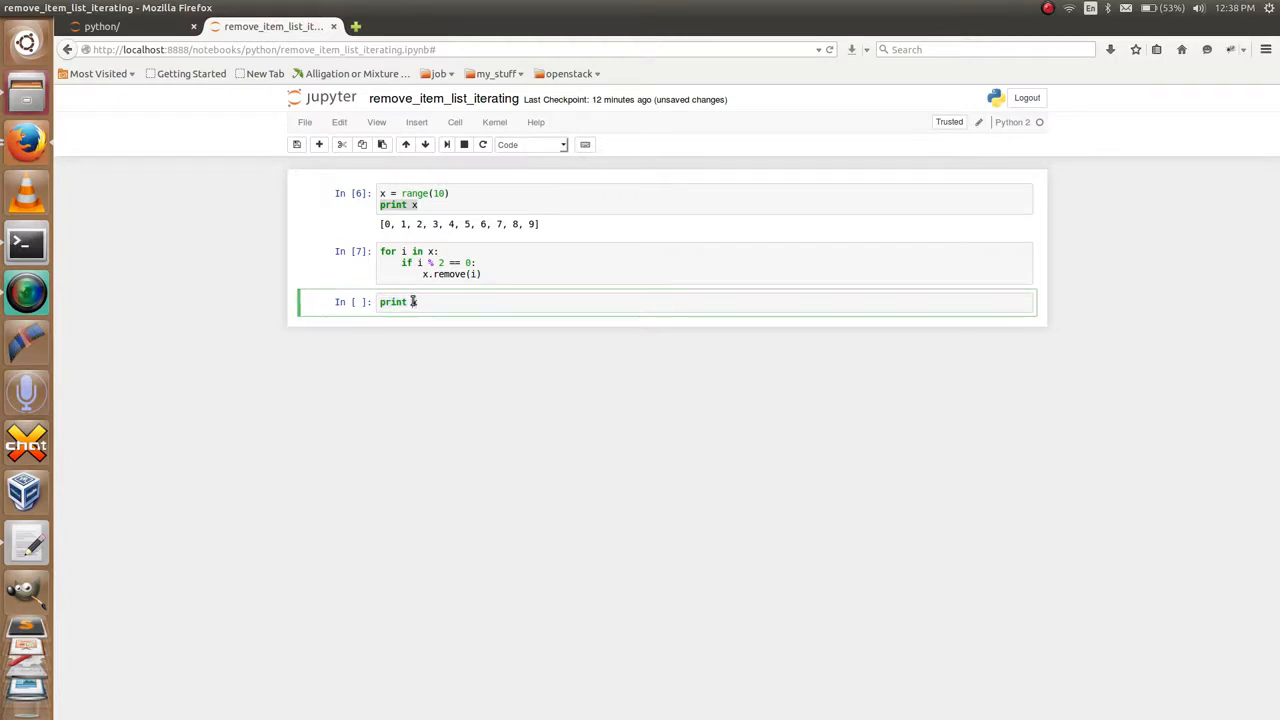
Run print x to show [1, 3, 5, 7, 9], then return to the loop cell.
{"action": "left_click", "coordinate": [448, 144]}
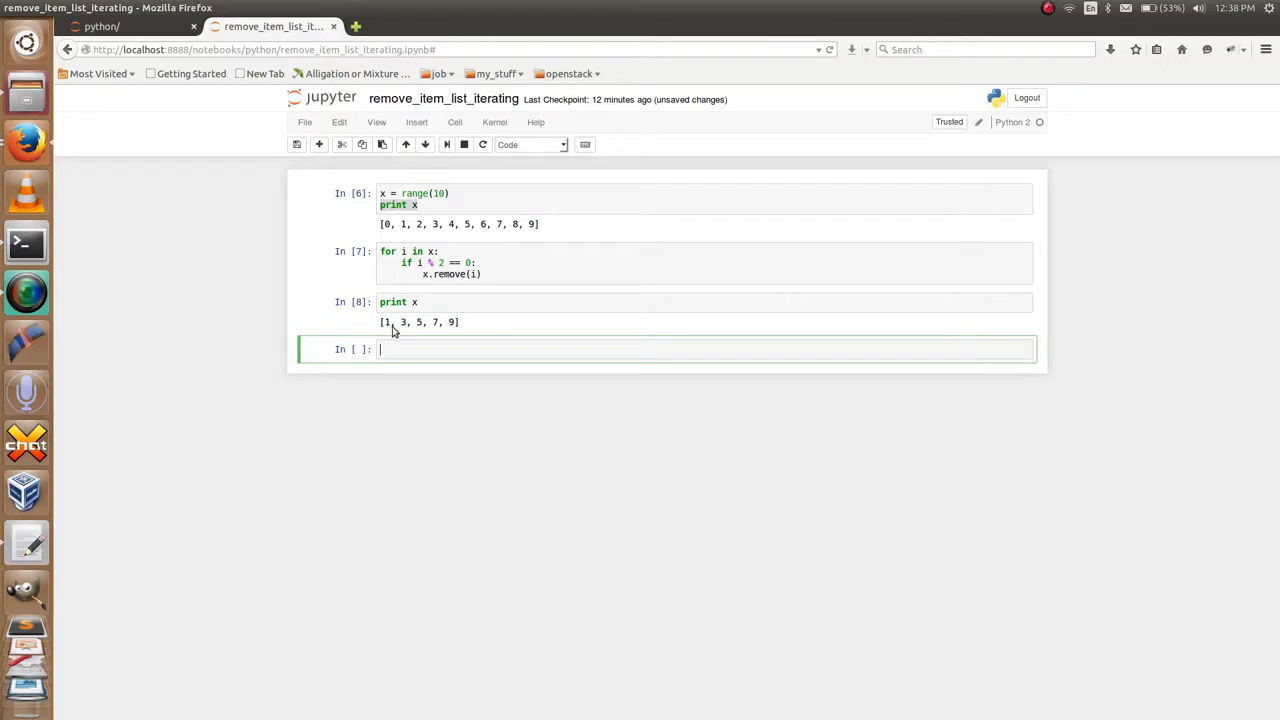
{"action": "mouse_move", "coordinate": [424, 334]}
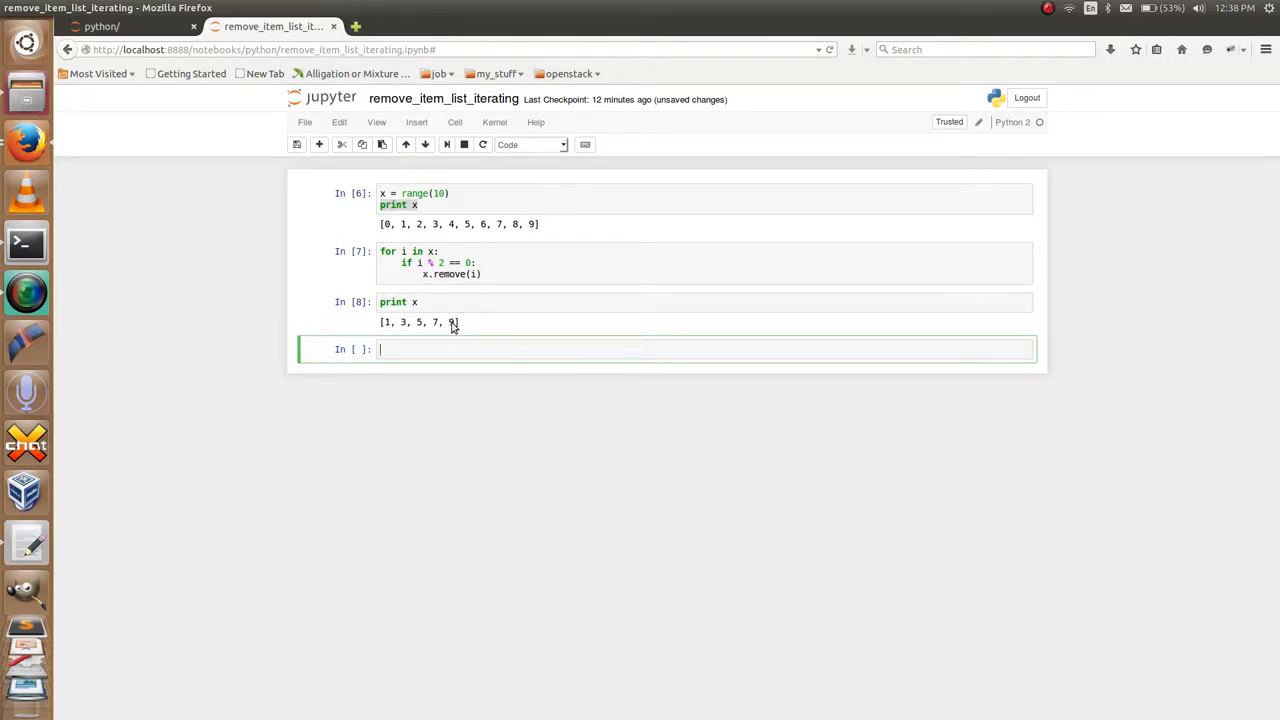
{"action": "mouse_move", "coordinate": [400, 326]}
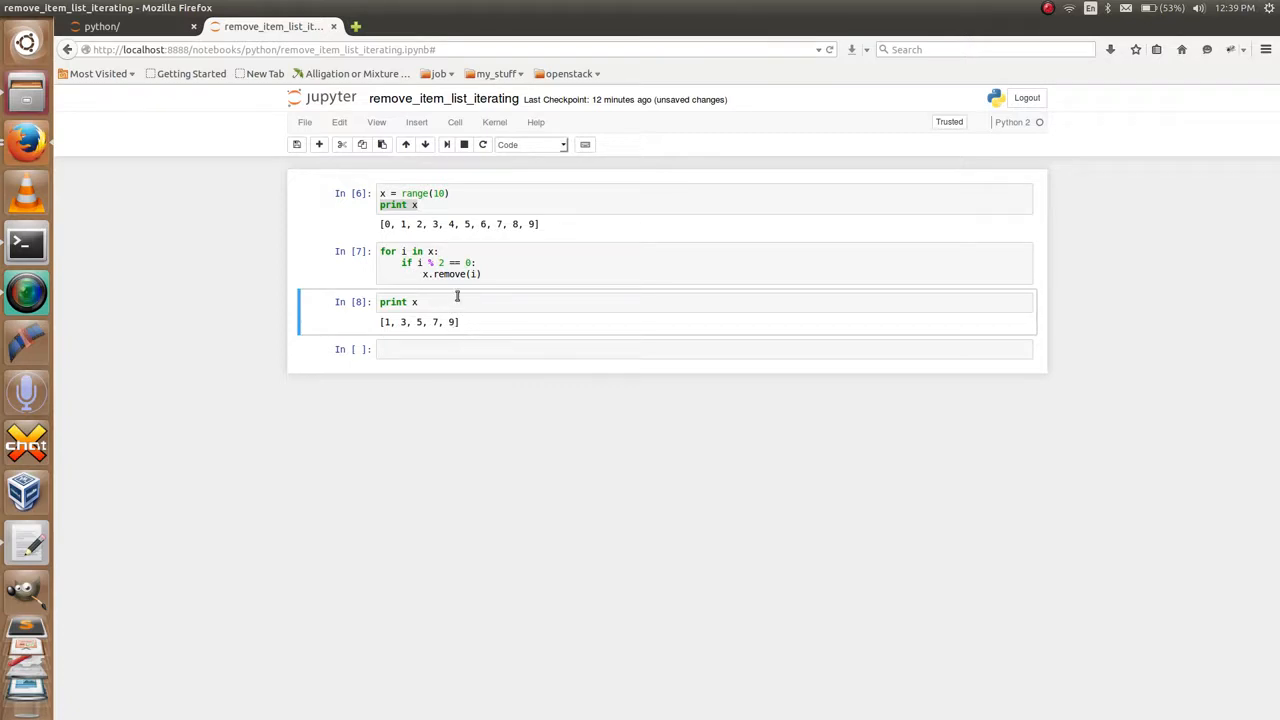
{"action": "left_click", "coordinate": [436, 274]}
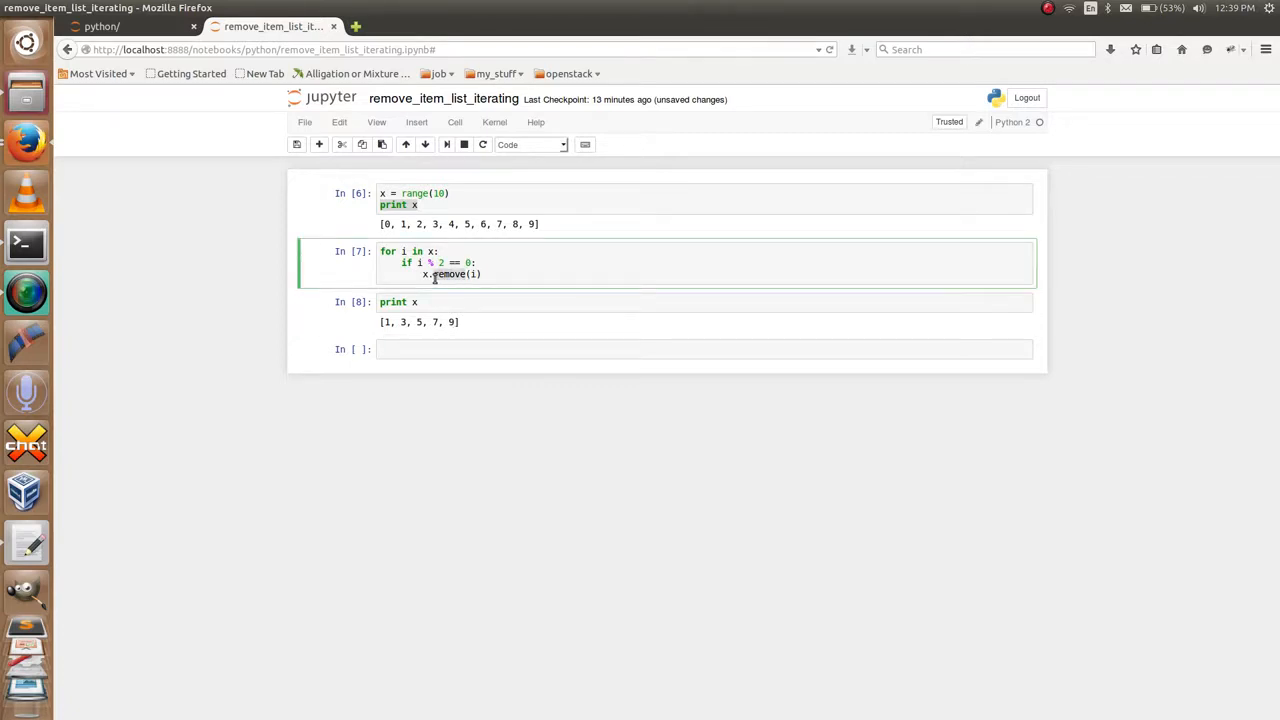